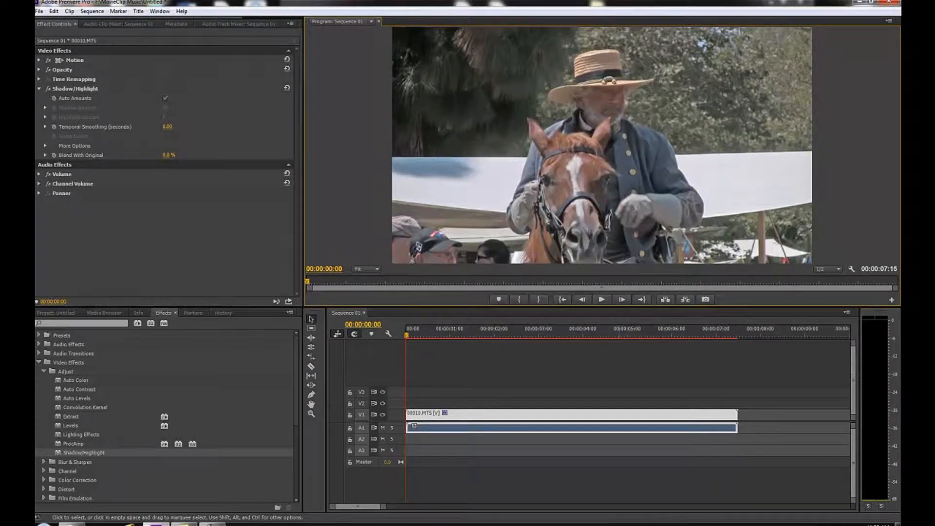
Step: Preview the clip, then drag the trimmed remainder left to snap at 00:00:00:00
{"action": "left_click", "coordinate": [602, 299]}
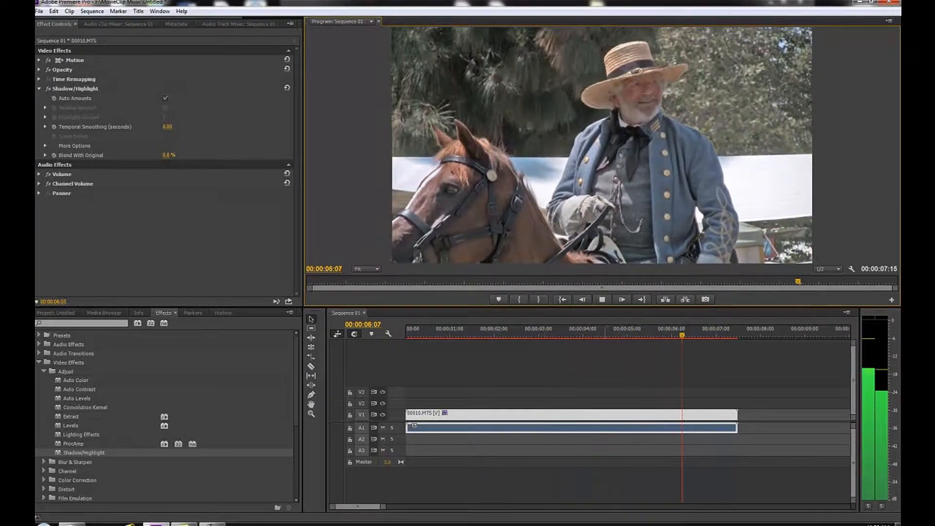
{"action": "left_click", "coordinate": [601, 299]}
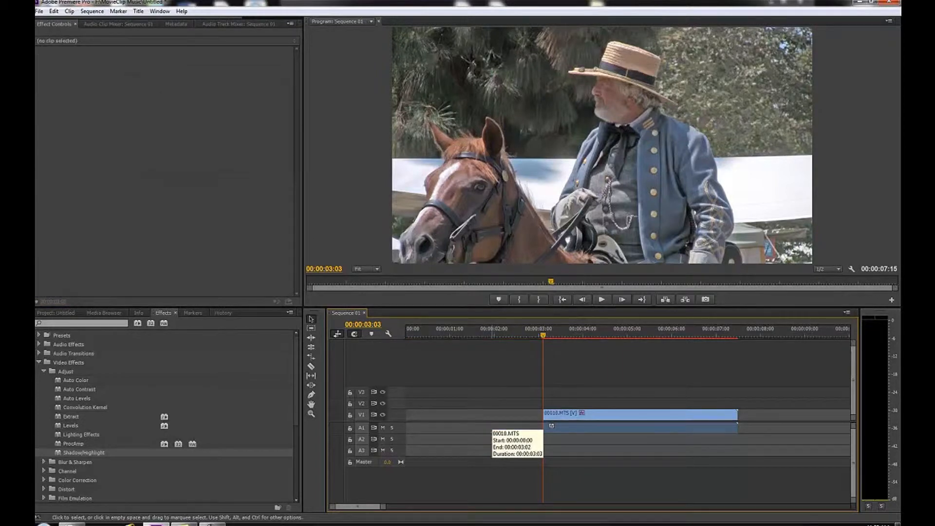
{"action": "left_click", "coordinate": [641, 427]}
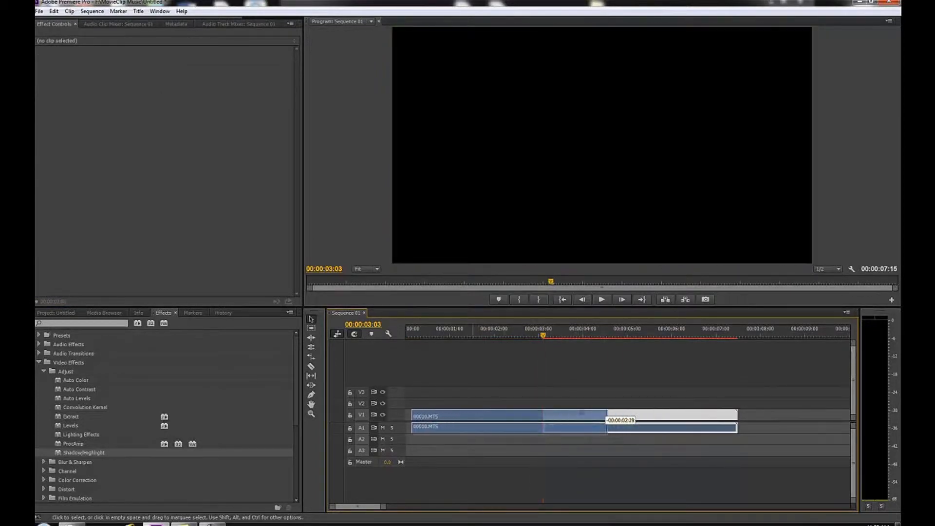
{"action": "left_click", "coordinate": [465, 415]}
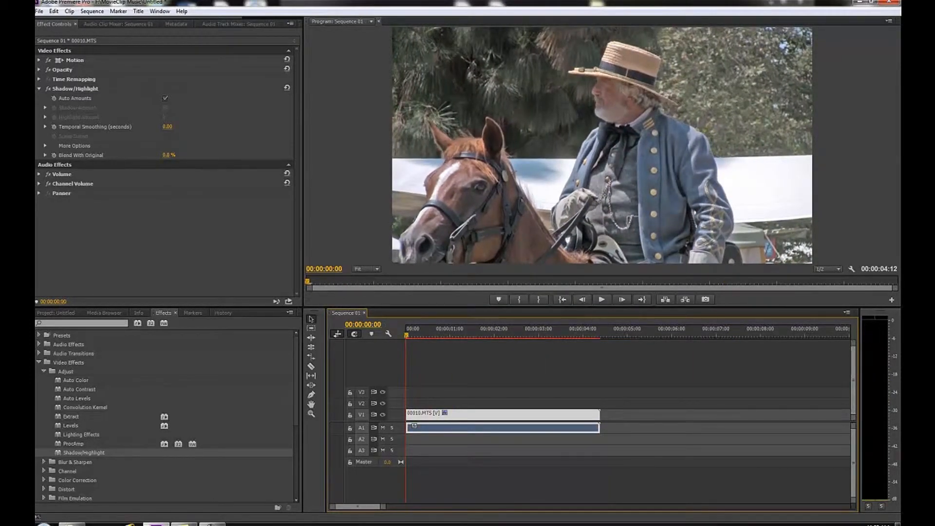
Step: Undo the trim so the full-length 7:15 clip returns to the timeline
{"action": "left_click", "coordinate": [601, 299]}
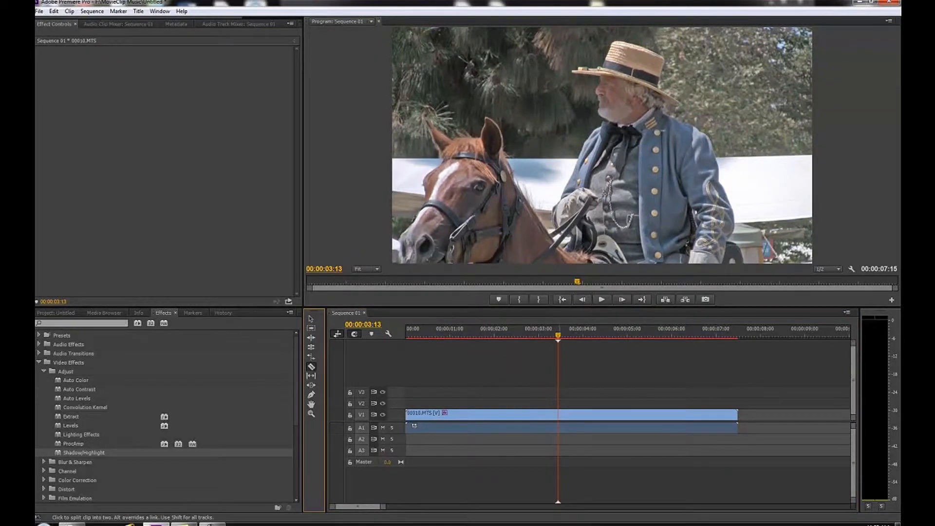
Step: Razor-cut at 00:00:03:13, ripple-delete the front piece and play back the 4:02 result
{"action": "left_click", "coordinate": [557, 413]}
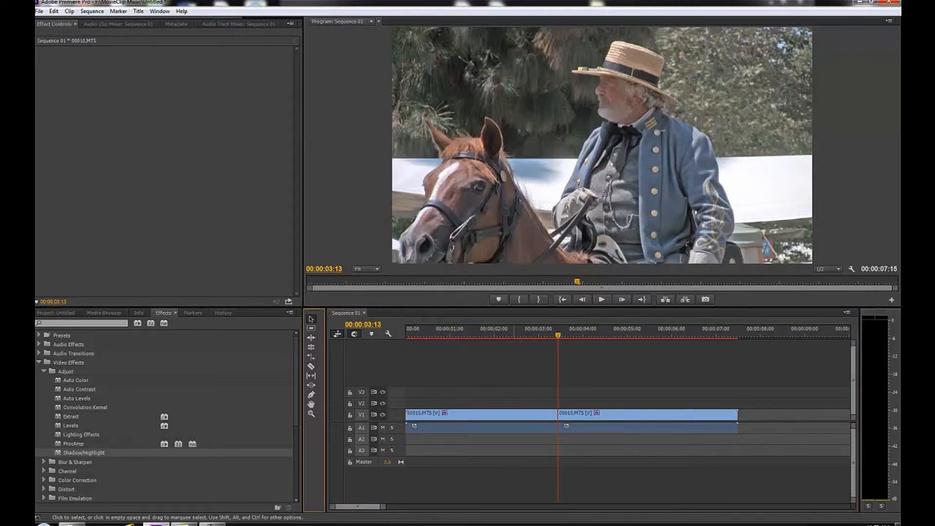
{"action": "left_click", "coordinate": [477, 415]}
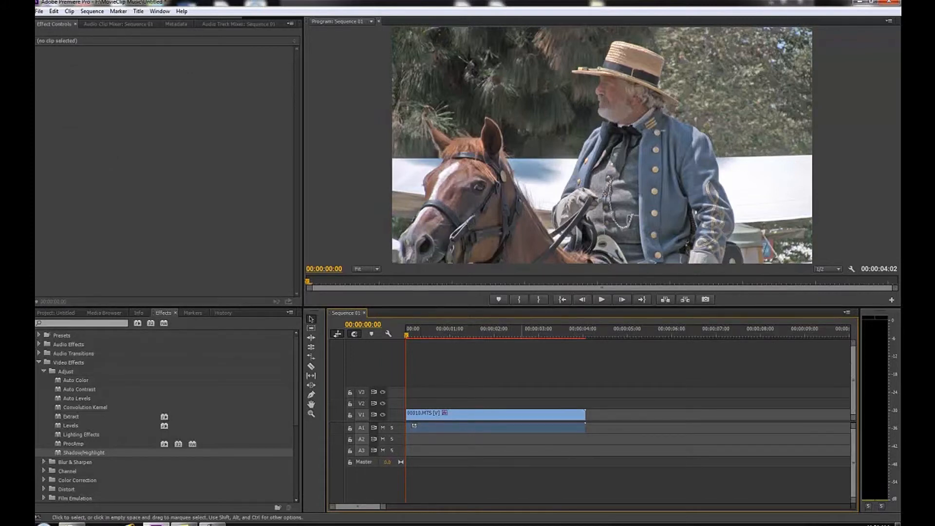
{"action": "left_click", "coordinate": [601, 299]}
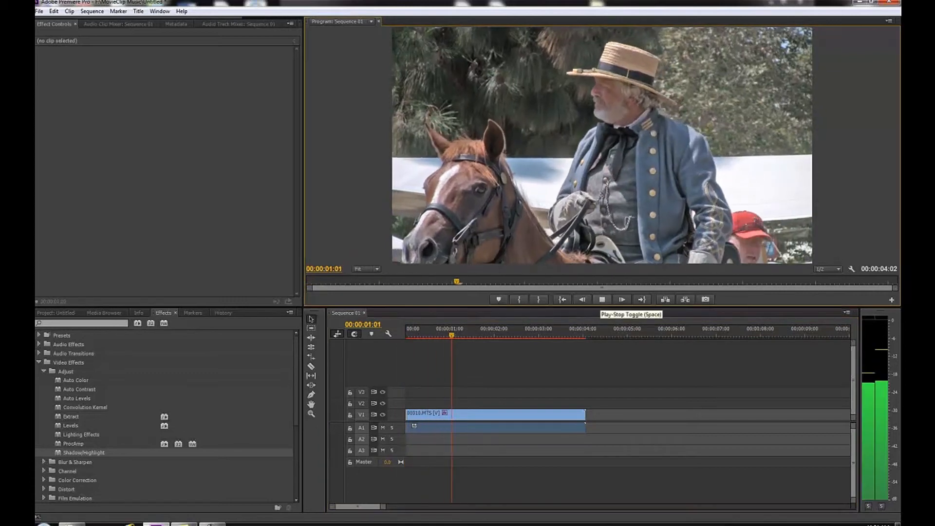